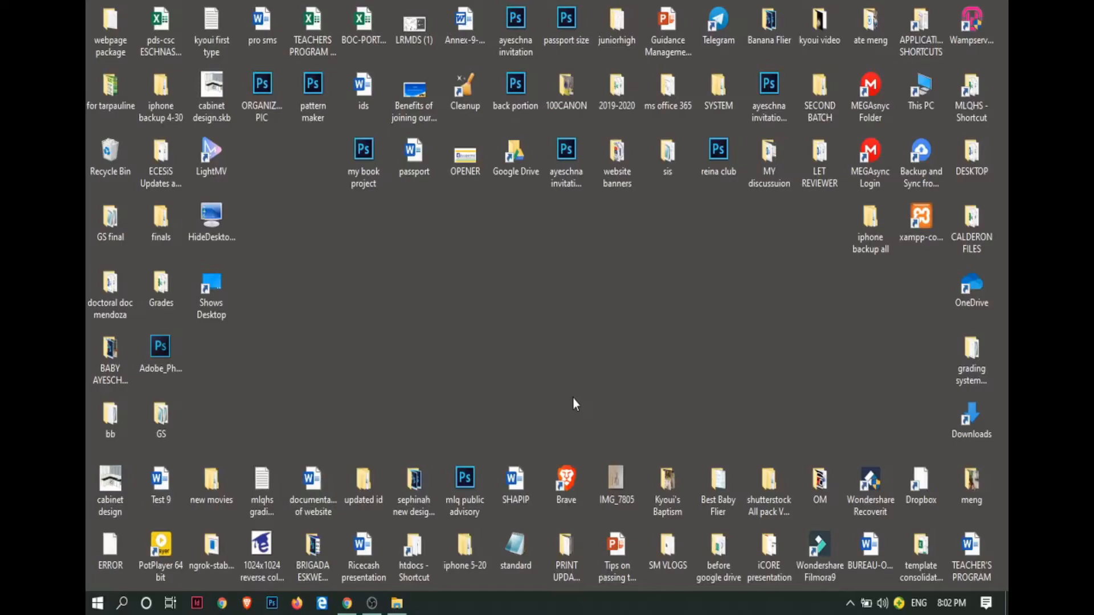
Search the Start menu for ncpa to launch the Network Connections control panel.
left_click(97, 602)
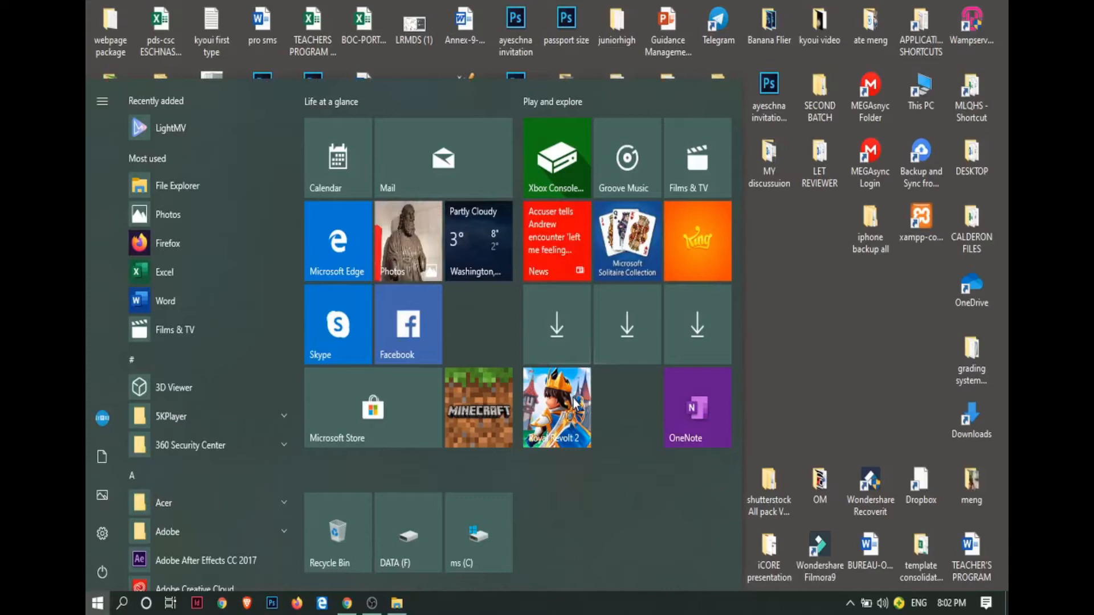
type("notepad++")
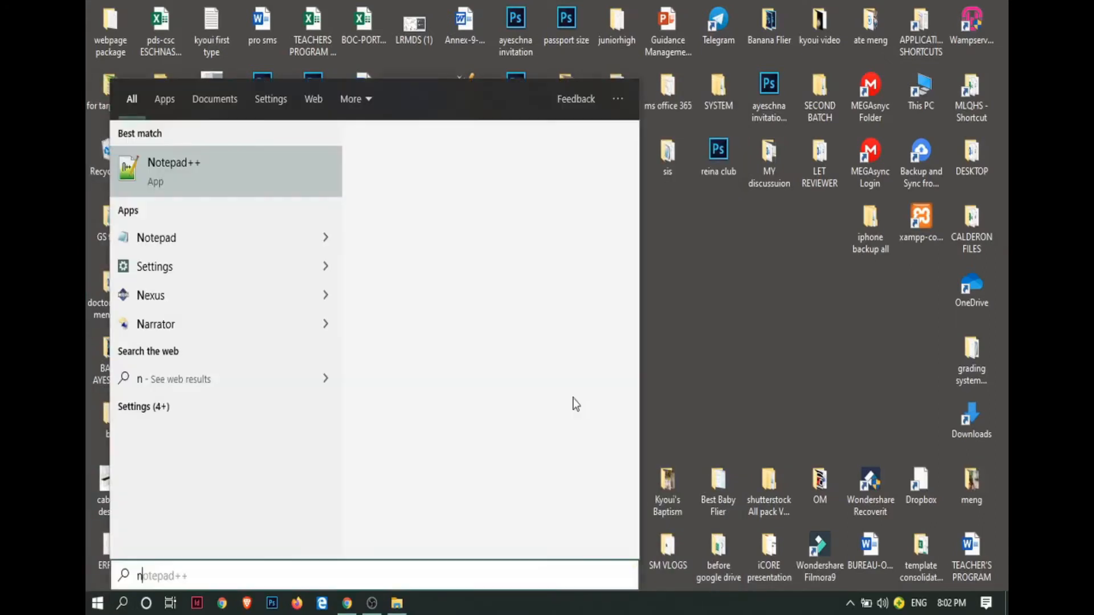
type("ncpa")
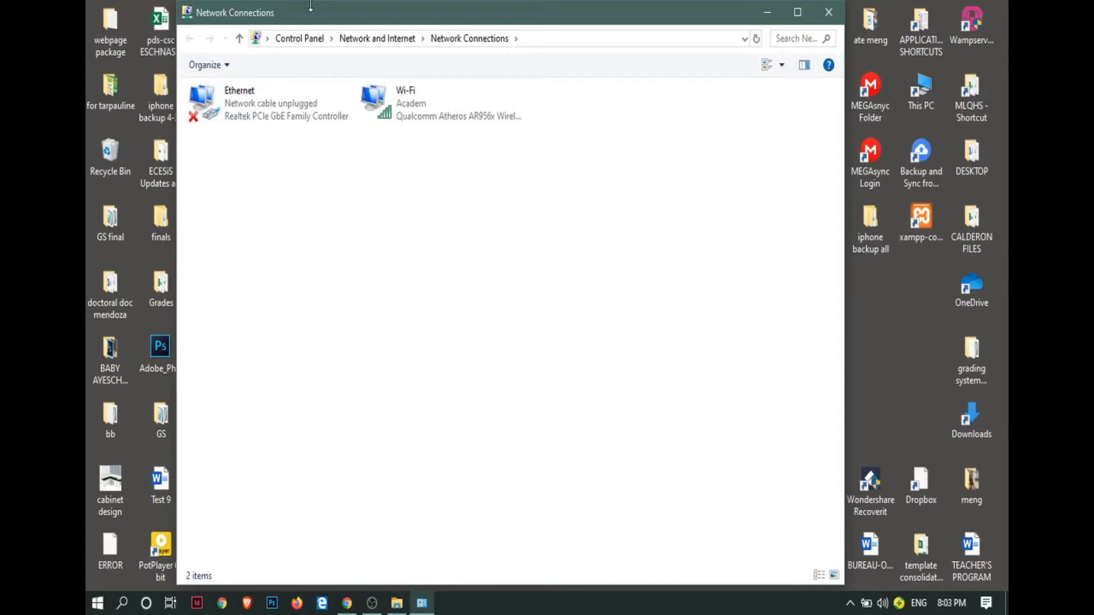
Bring up the Wi-Fi adapter's context menu to reach its Properties.
right_click(419, 105)
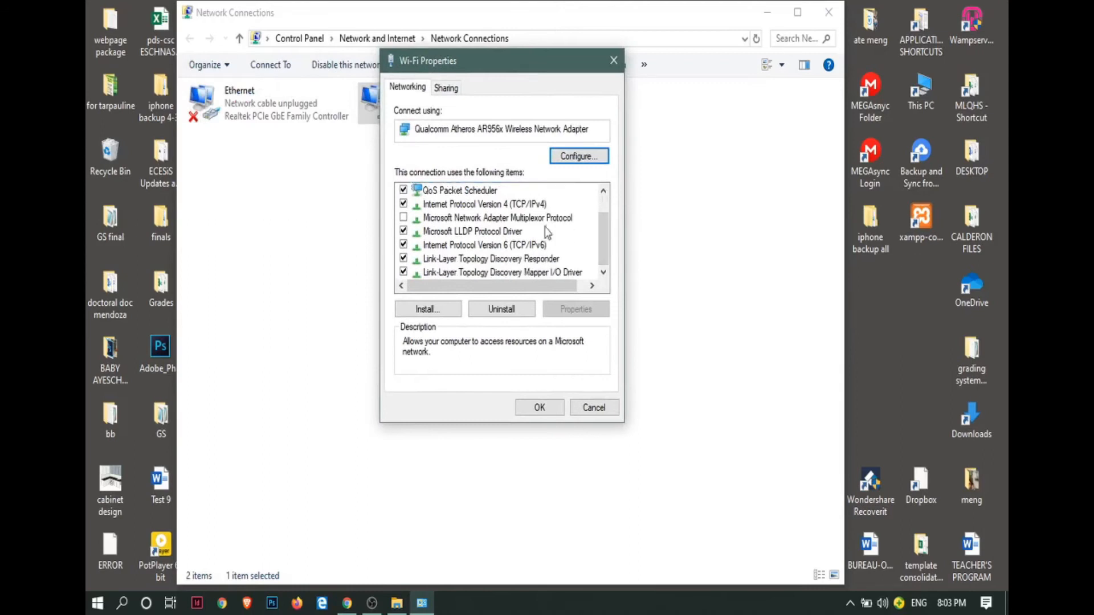
Select Internet Protocol Version 4 (TCP/IPv4) in the Wi-Fi Properties items list.
left_click(484, 204)
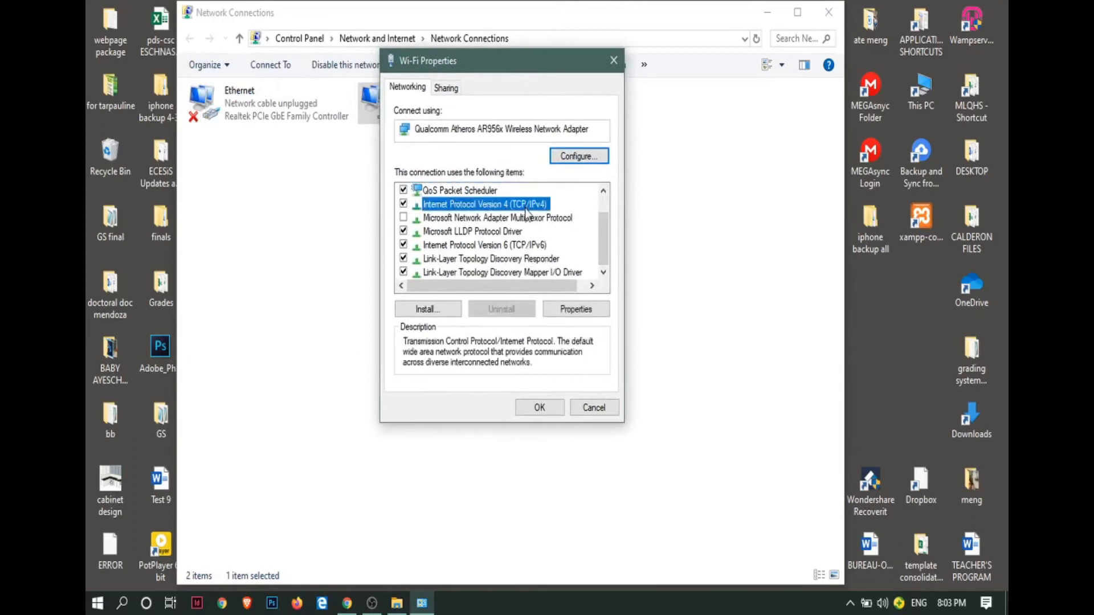
mouse_move(450, 208)
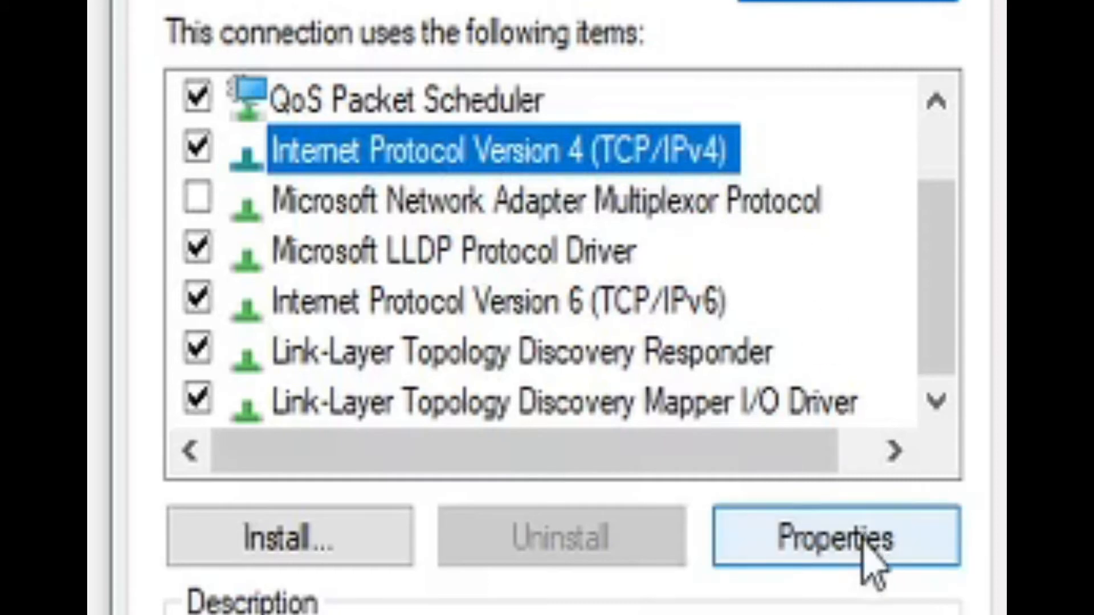
Open the IPv4 properties and set DNS servers 208.67.222.222 and 66.228.116.179.
left_click(817, 536)
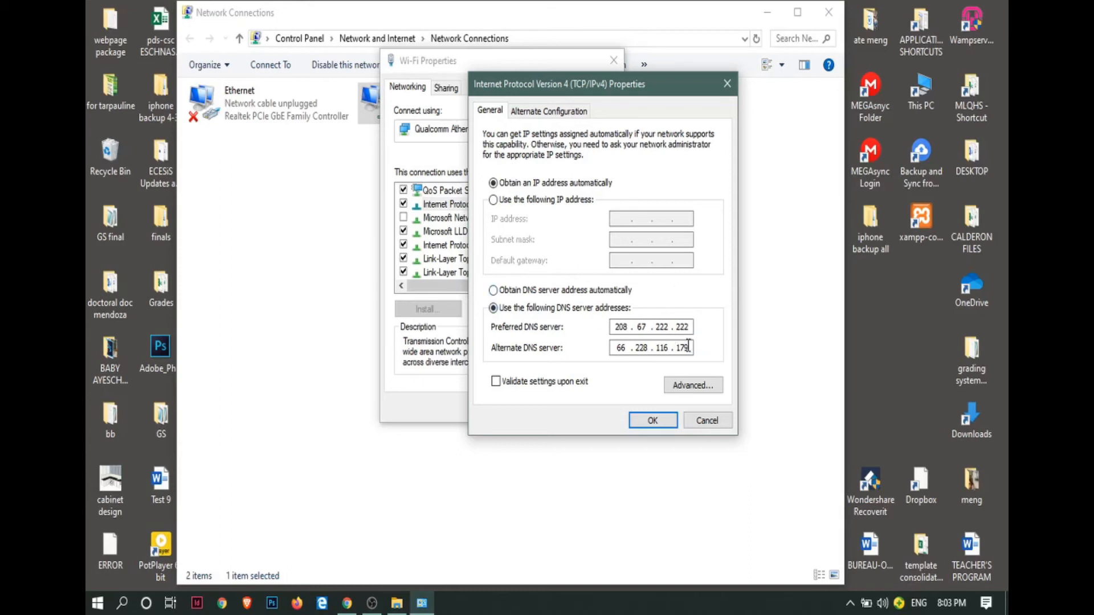
mouse_move(609, 372)
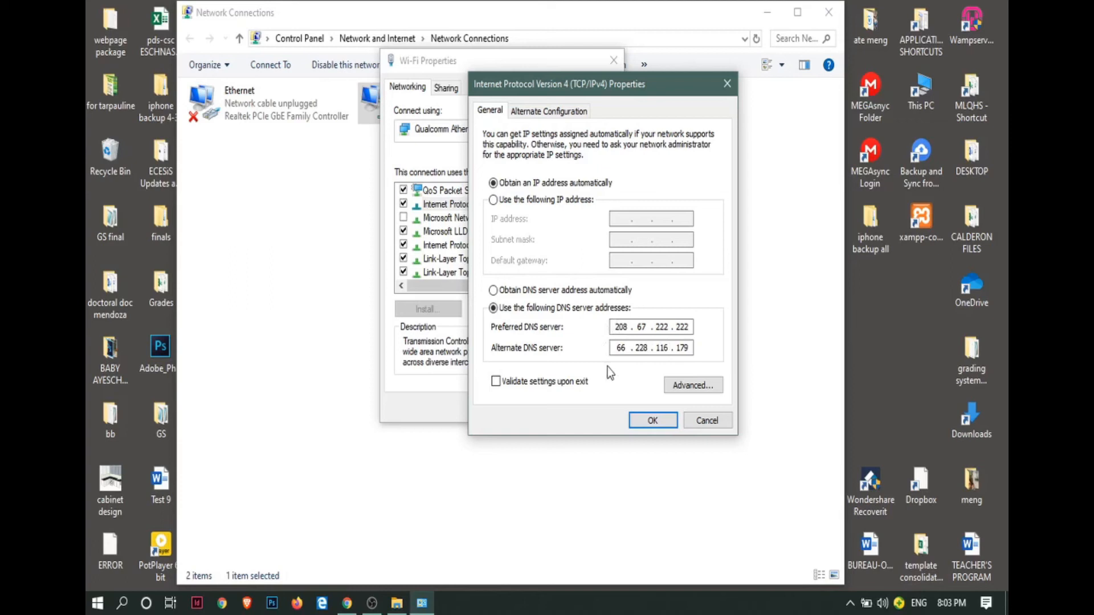
left_click(617, 327)
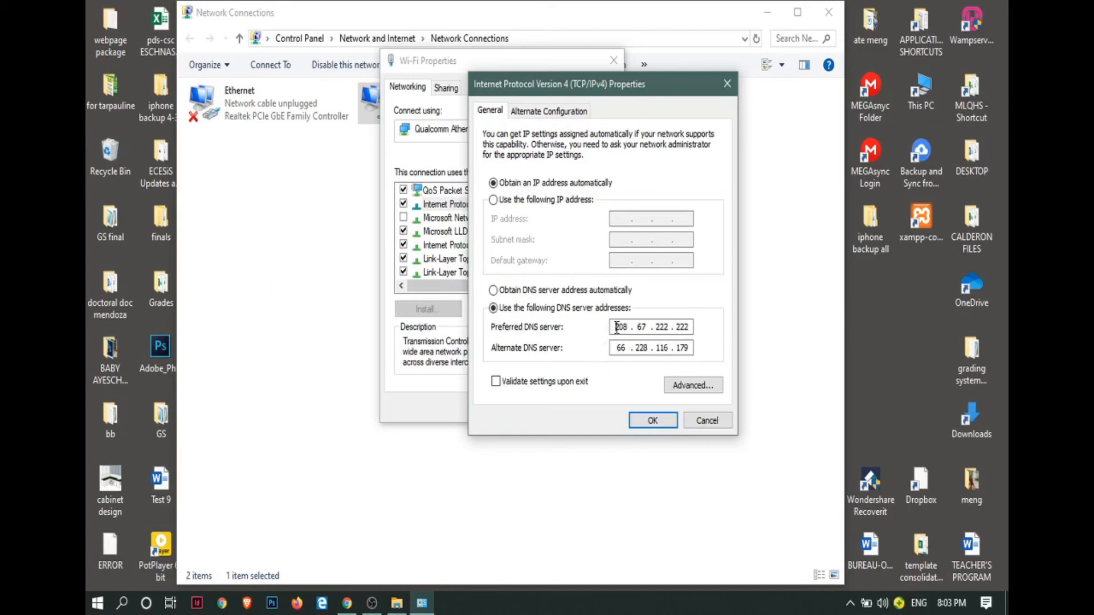
mouse_move(582, 342)
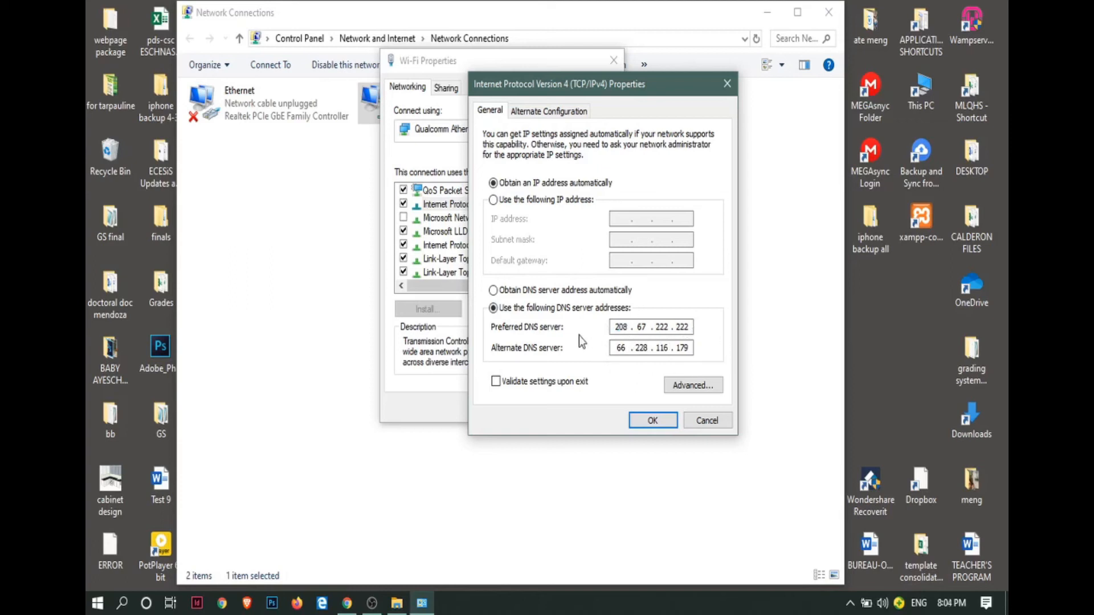